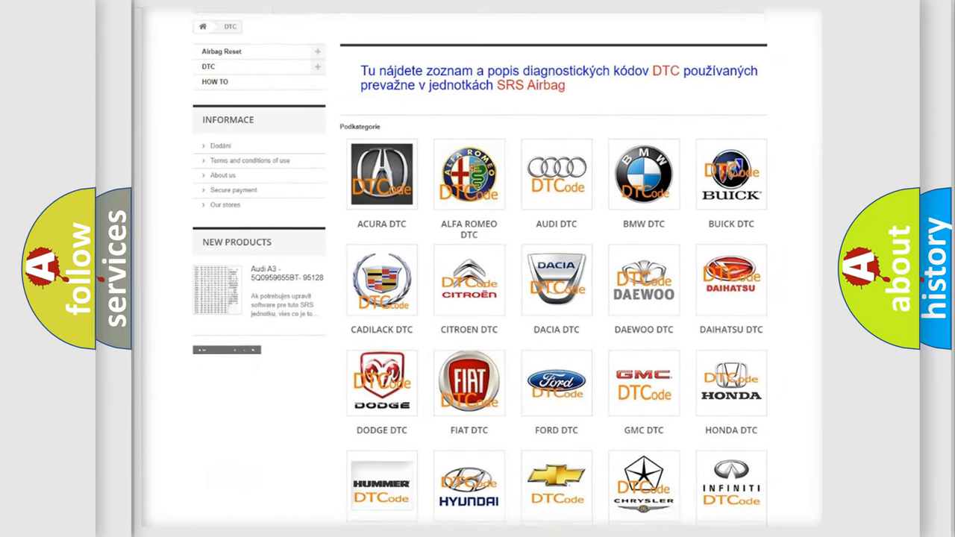
scroll(down, 3)
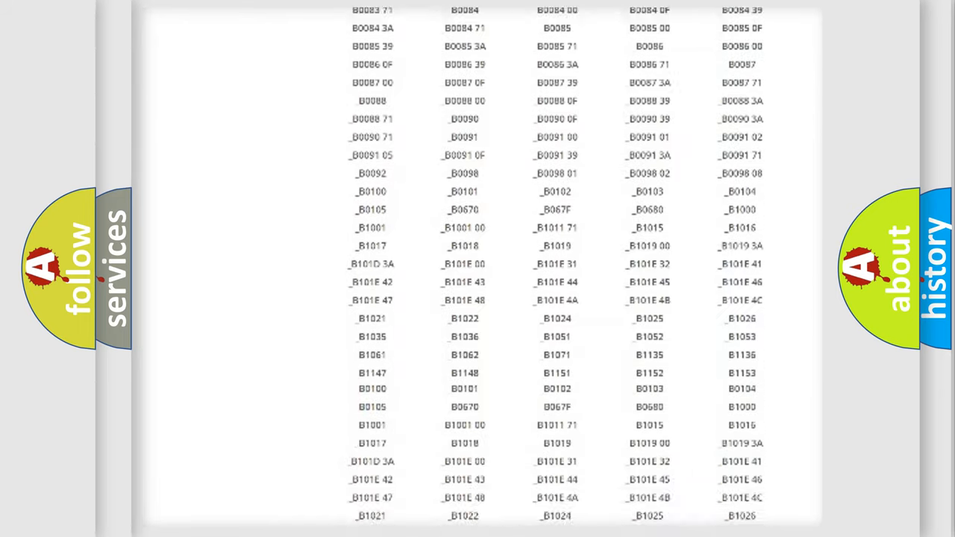
scroll(up, 3)
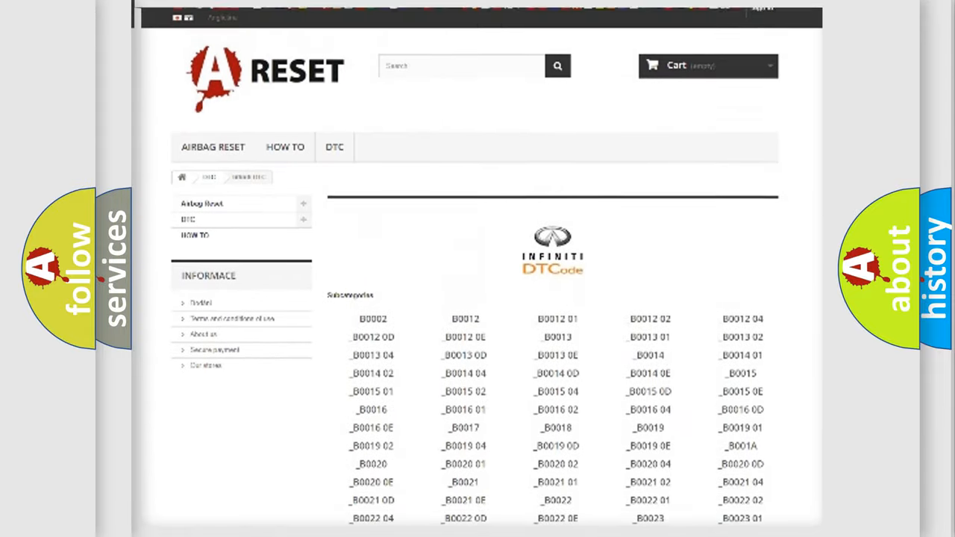